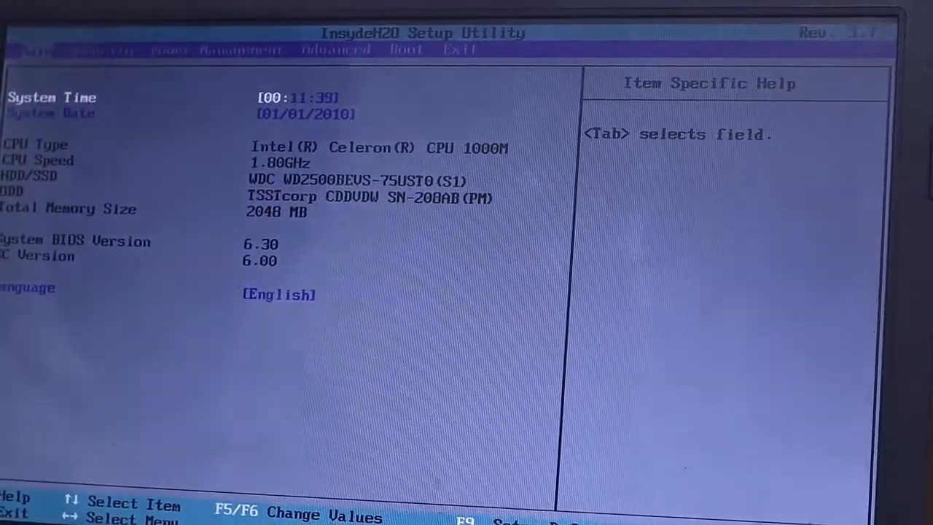
Switch to the Boot menu showing USB, hard drive, optical drive and network priority.
click(447, 47)
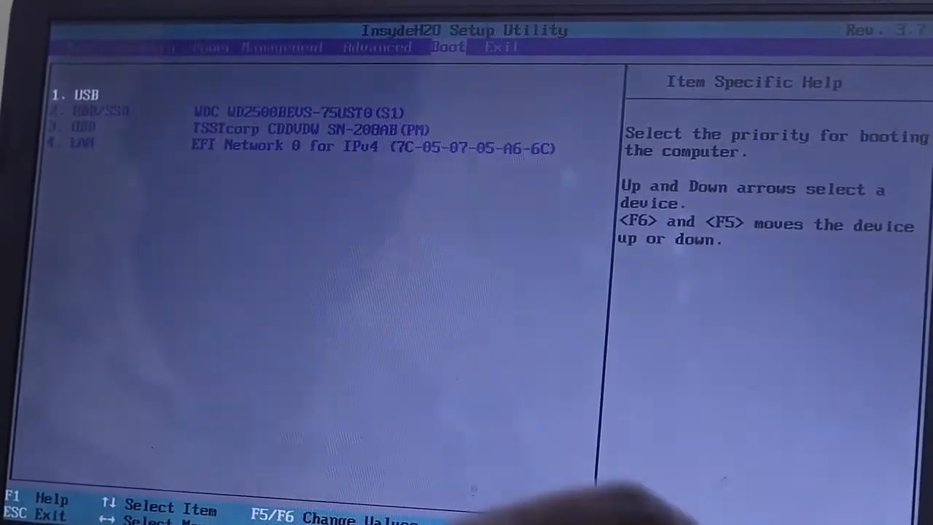
Move ODD to first boot priority, then exit saving changes and restart.
key(down)
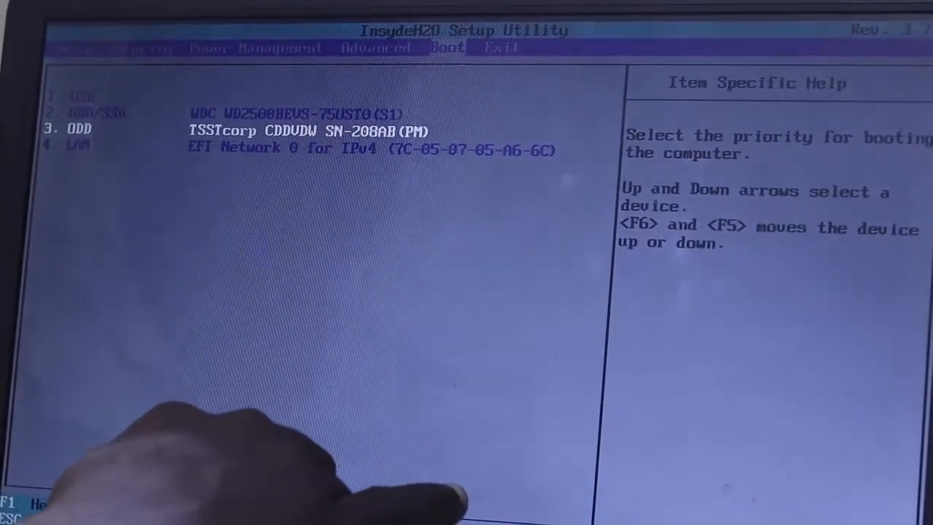
key(F6)
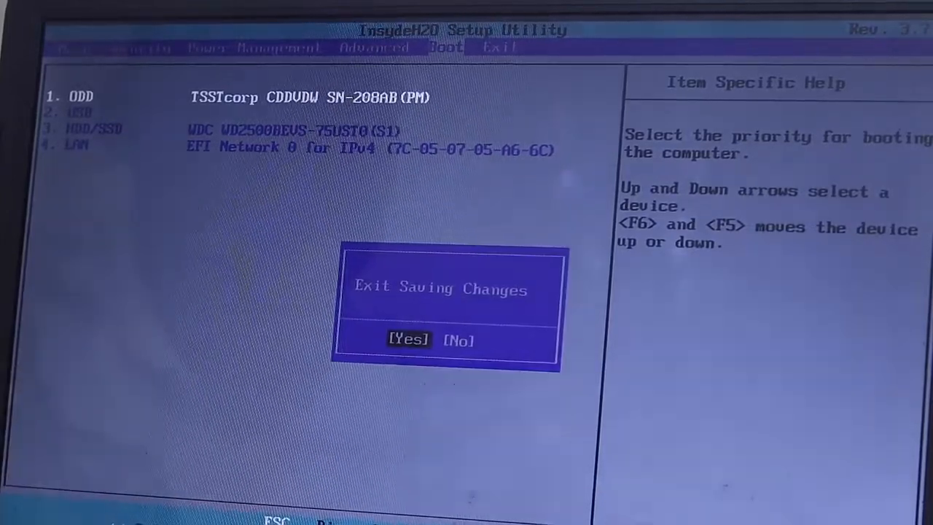
click(409, 339)
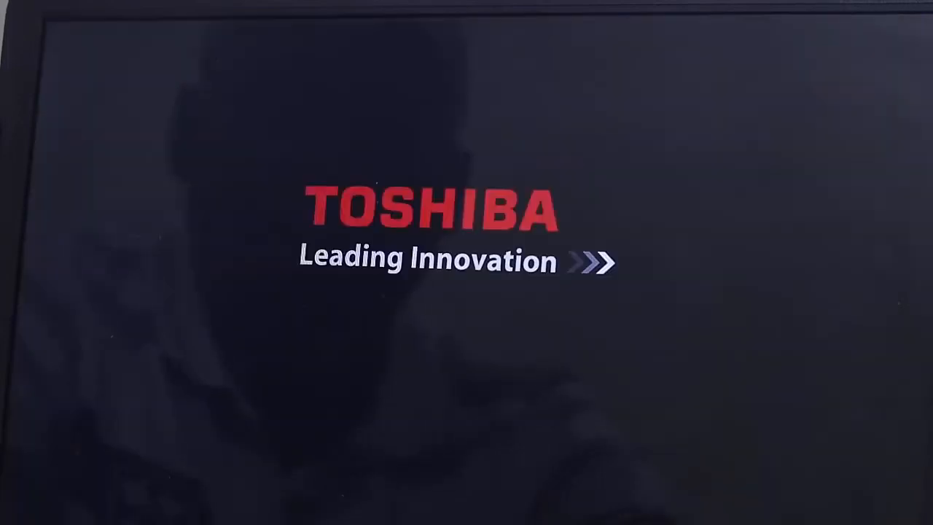